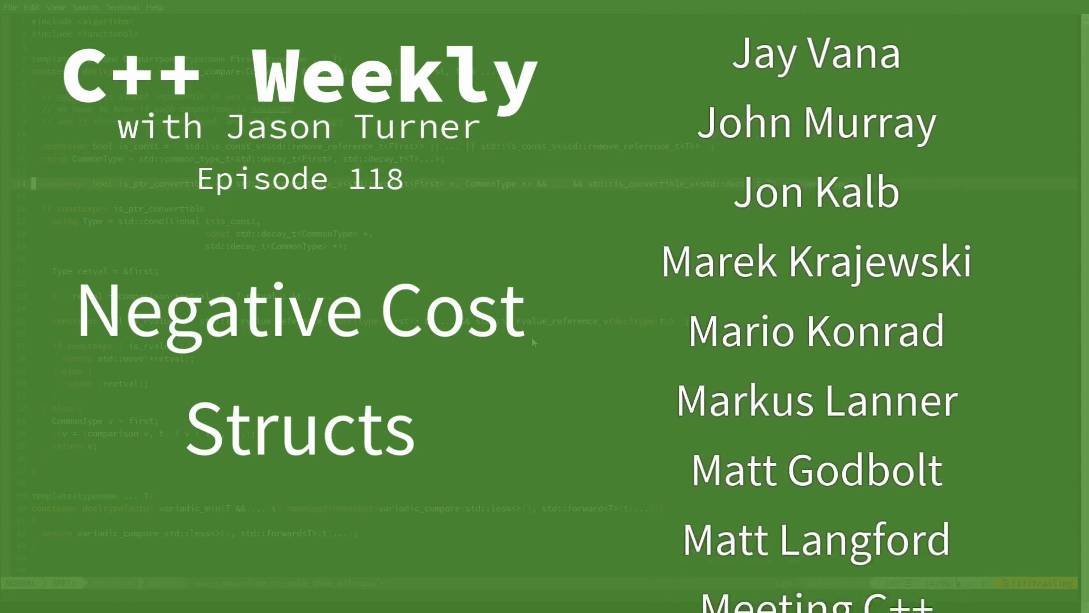
# - Inspect the clang output and highlight the constant 1 loaded into edi
pyautogui.scroll(-3)
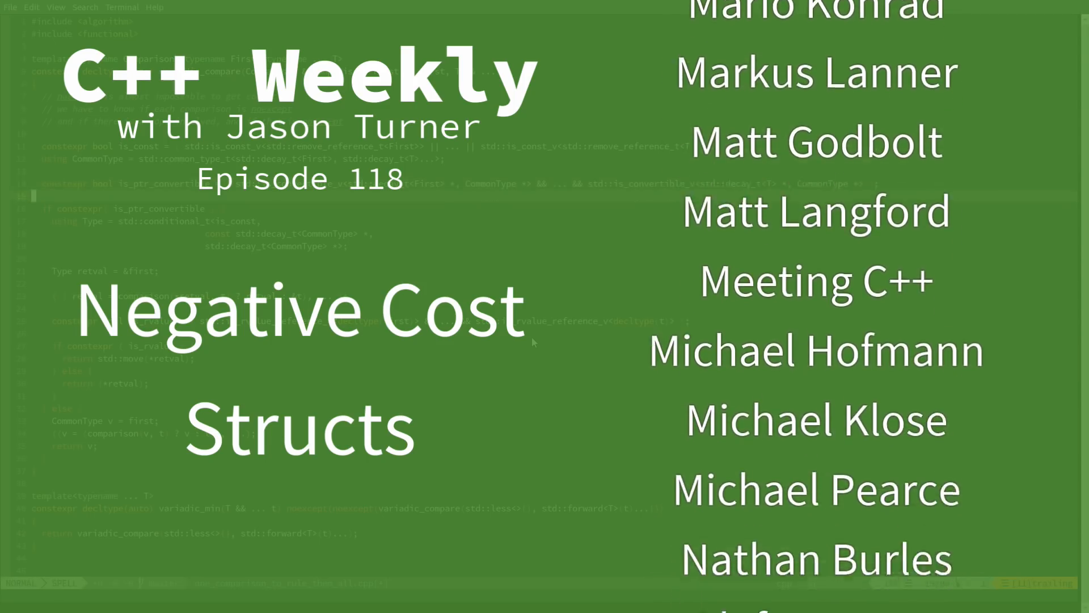
pyautogui.scroll(-3)
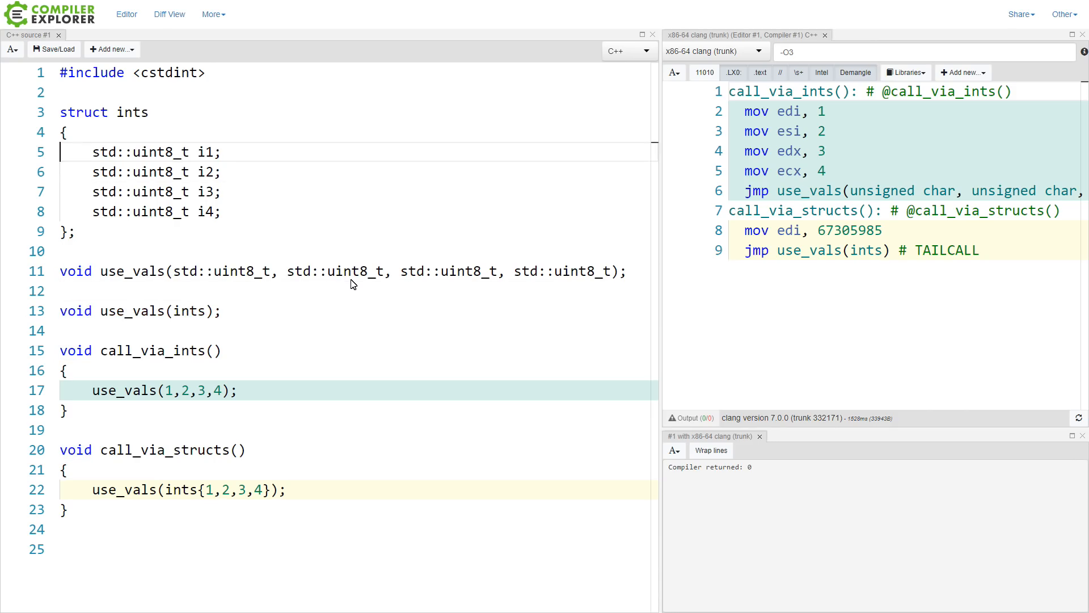
pyautogui.moveTo(88, 151); pyautogui.dragTo(221, 211)
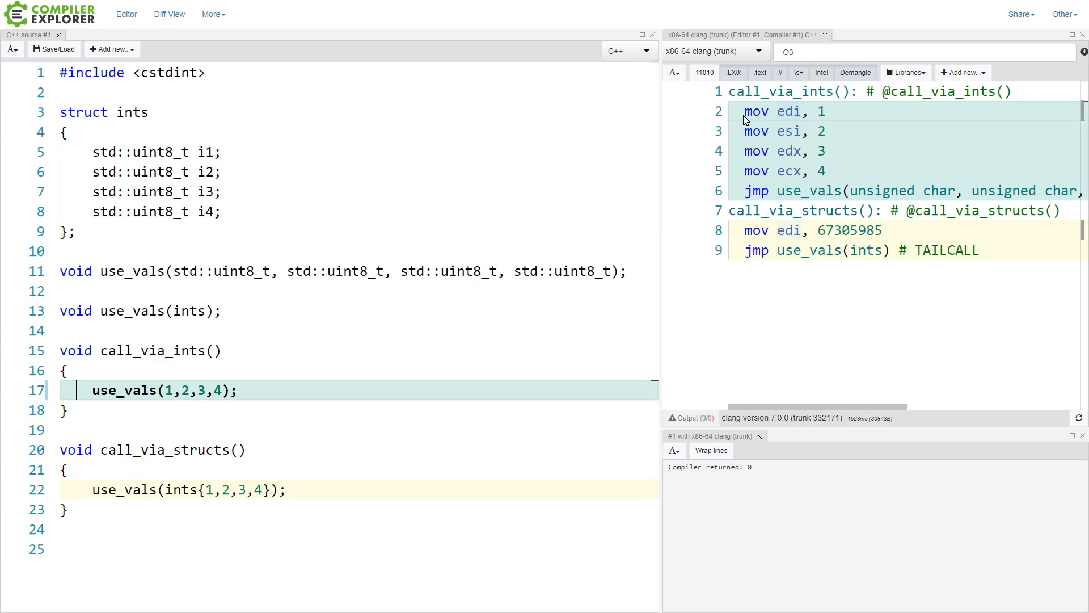
pyautogui.moveTo(834, 122)
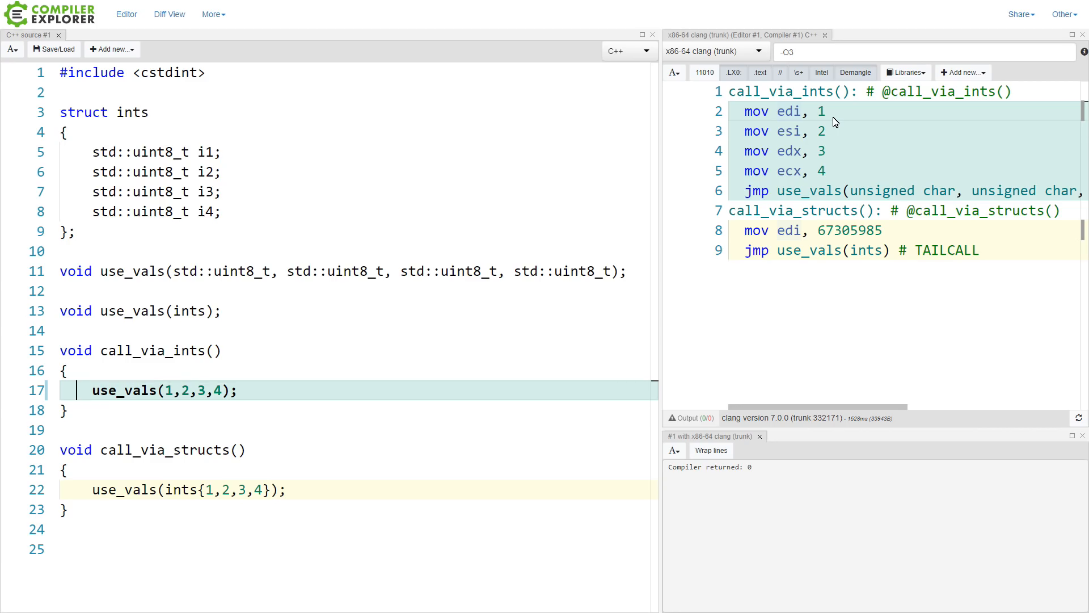
pyautogui.moveTo(827, 121)
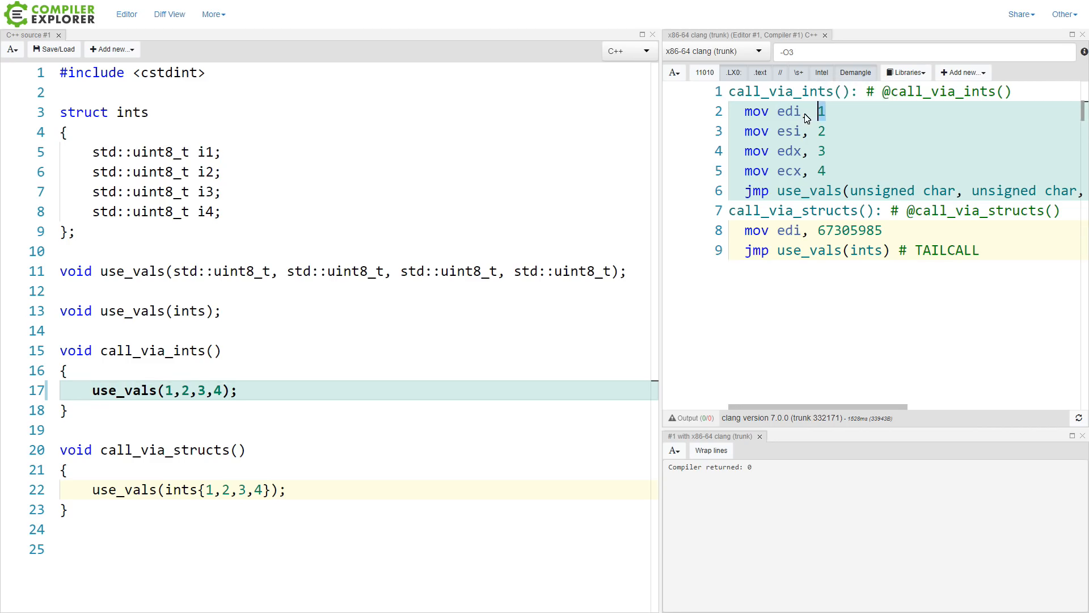
pyautogui.doubleClick(787, 111)
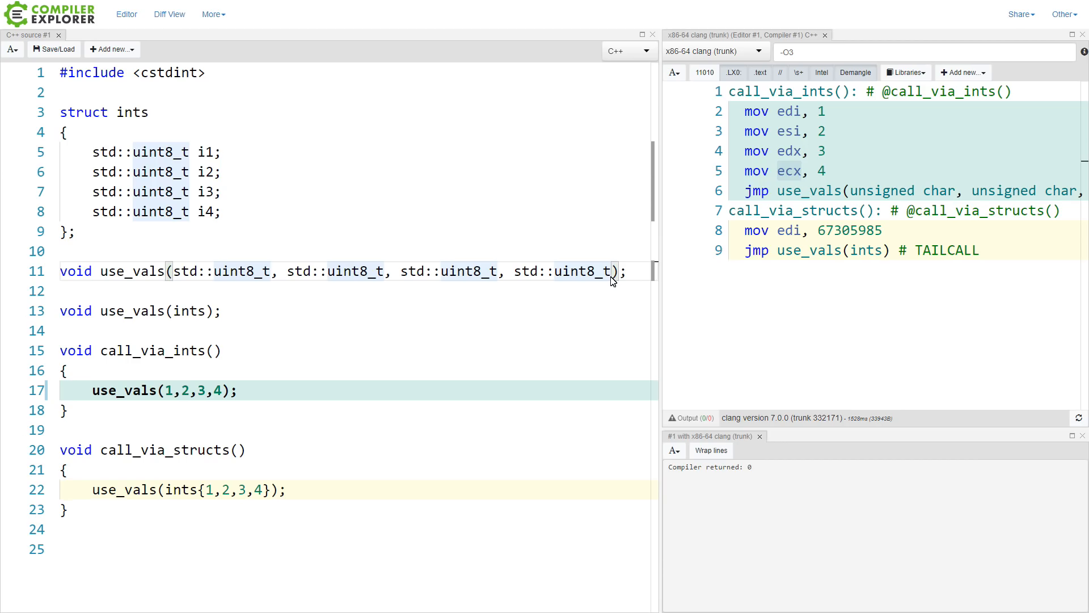
# - Wrap use_vals' parameters onto a new line, add a std::uint8_t parameter, and pass 5
pyautogui.press('Enter')
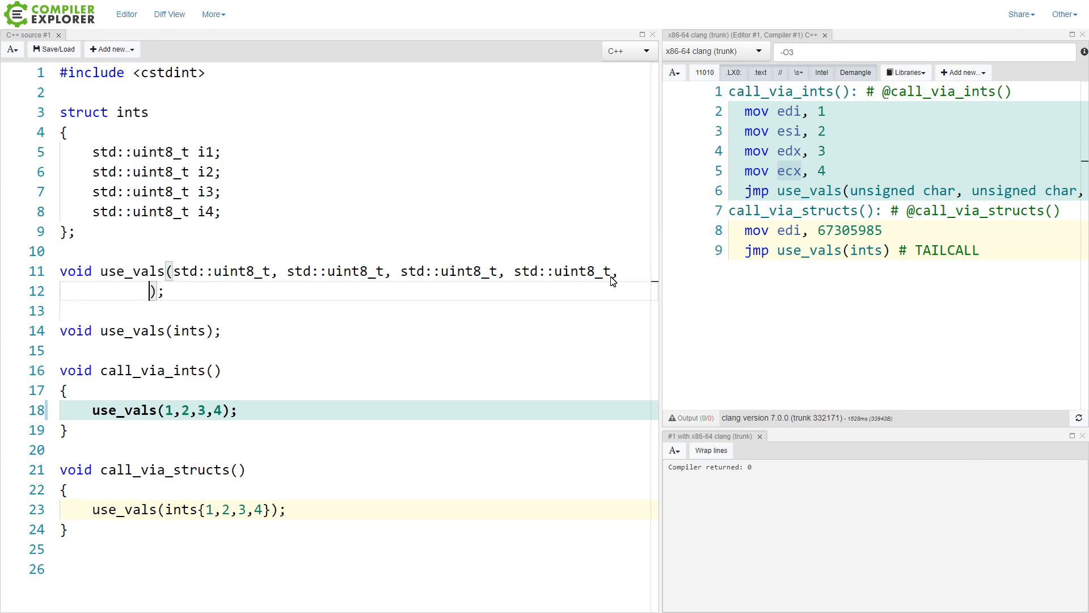
pyautogui.write('std::uint8_t')
pyautogui.click(357, 410)
pyautogui.write(', ')
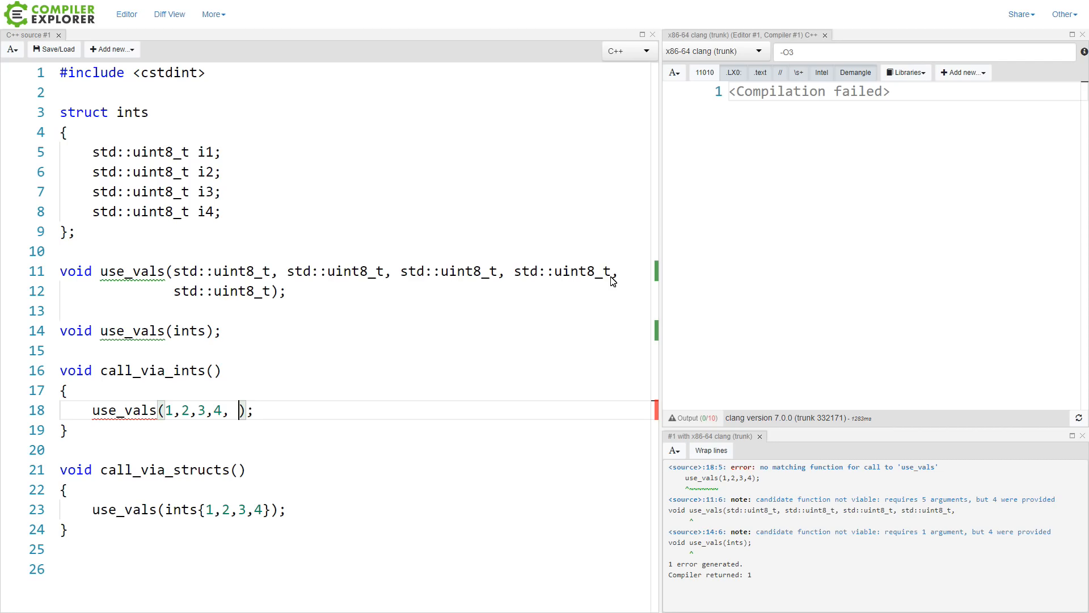
pyautogui.write('5')
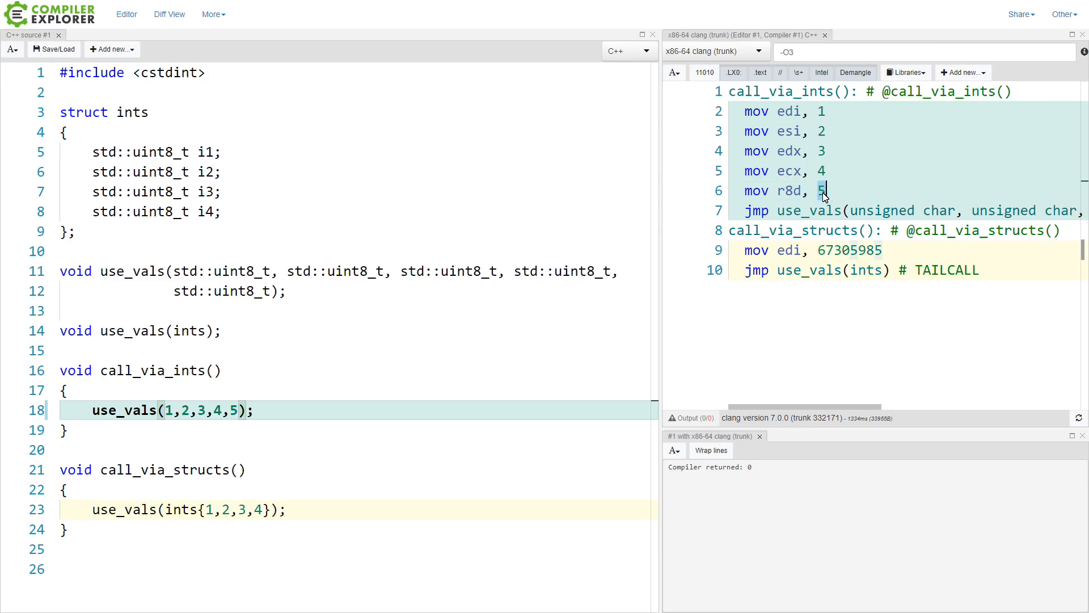
pyautogui.moveTo(193, 526)
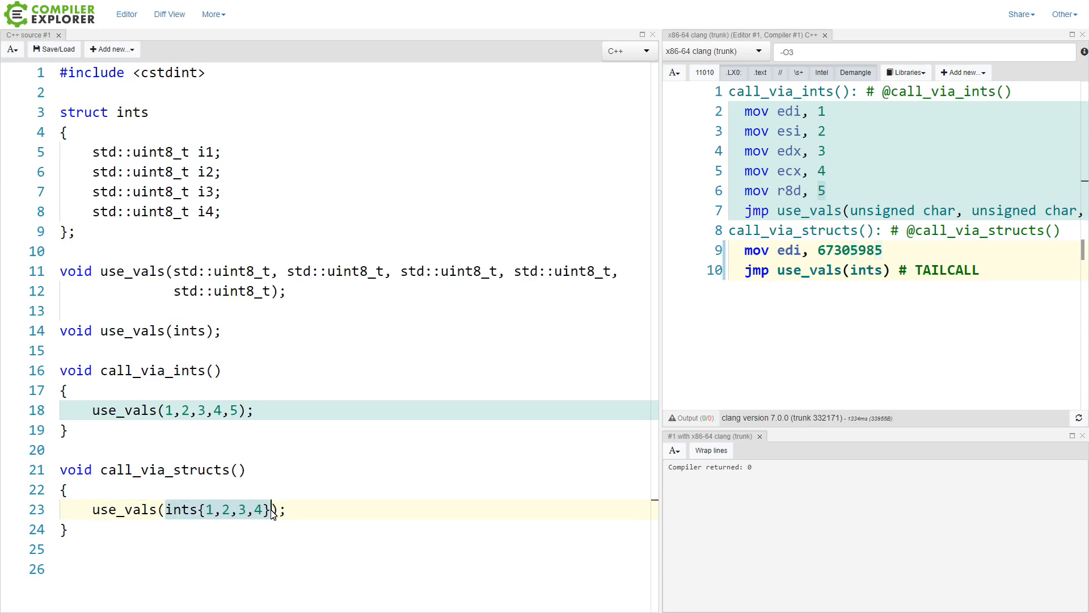
pyautogui.moveTo(849, 250)
pyautogui.write('std::uint8_t')
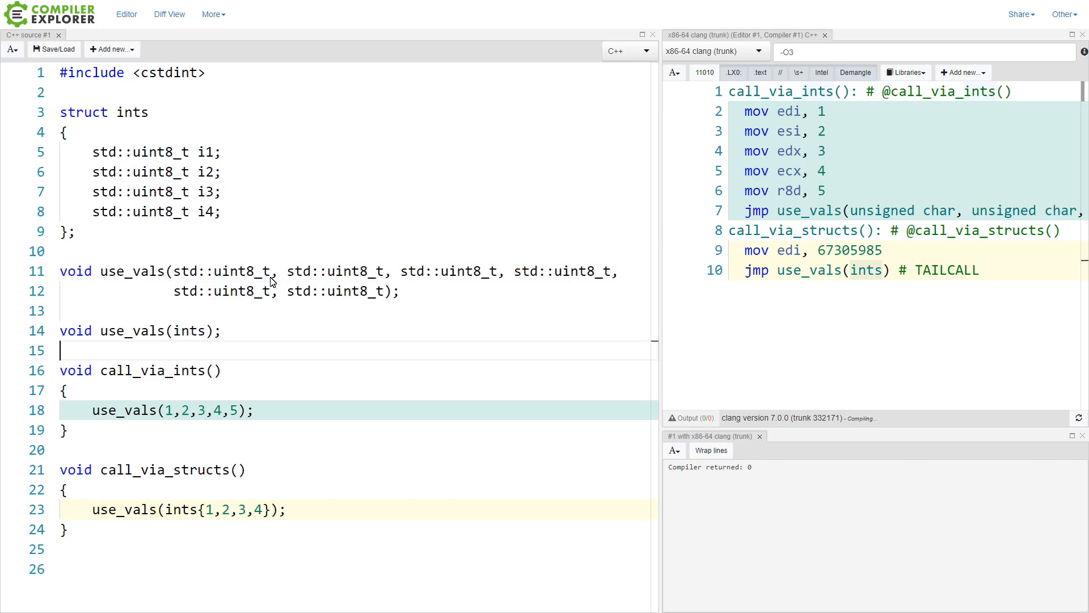
# - Pass 6 and 7 to use_vals and highlight clang's stack write of argument 7
pyautogui.write(',6')
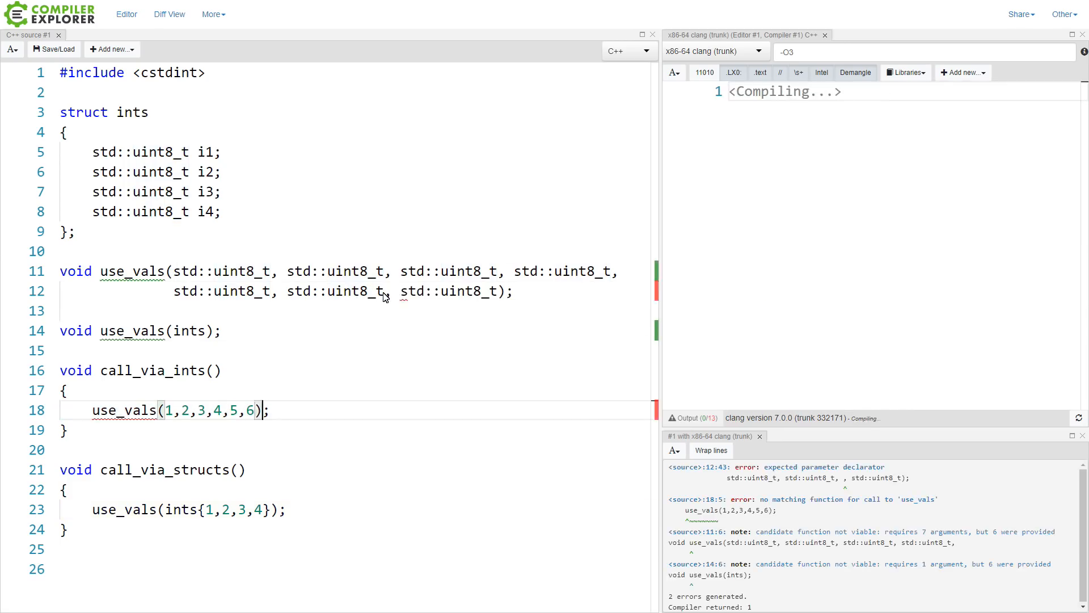
pyautogui.write(',7')
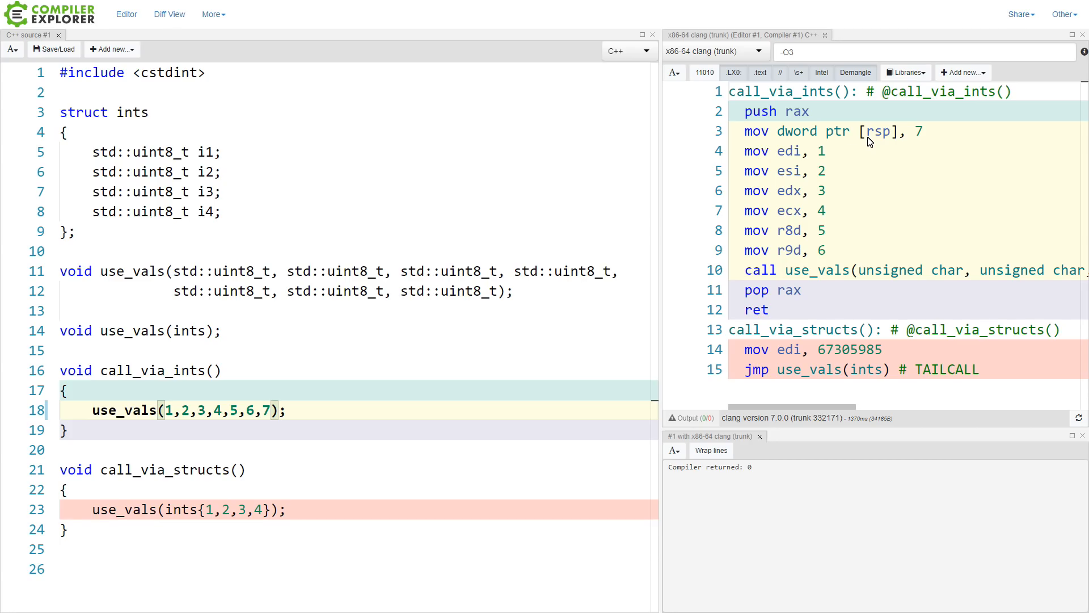
pyautogui.click(743, 151)
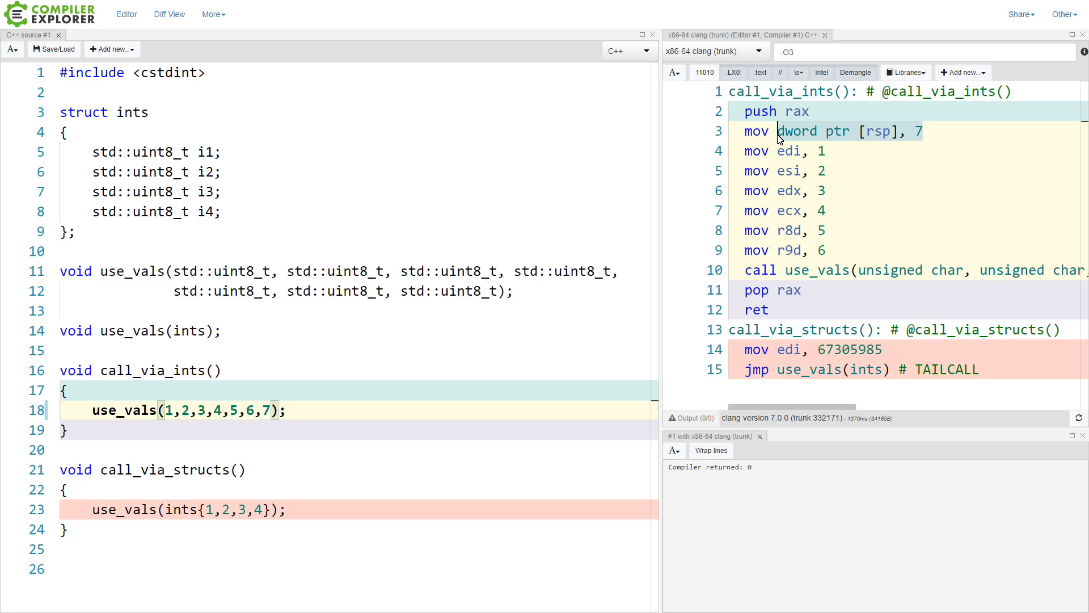
pyautogui.moveTo(770, 141)
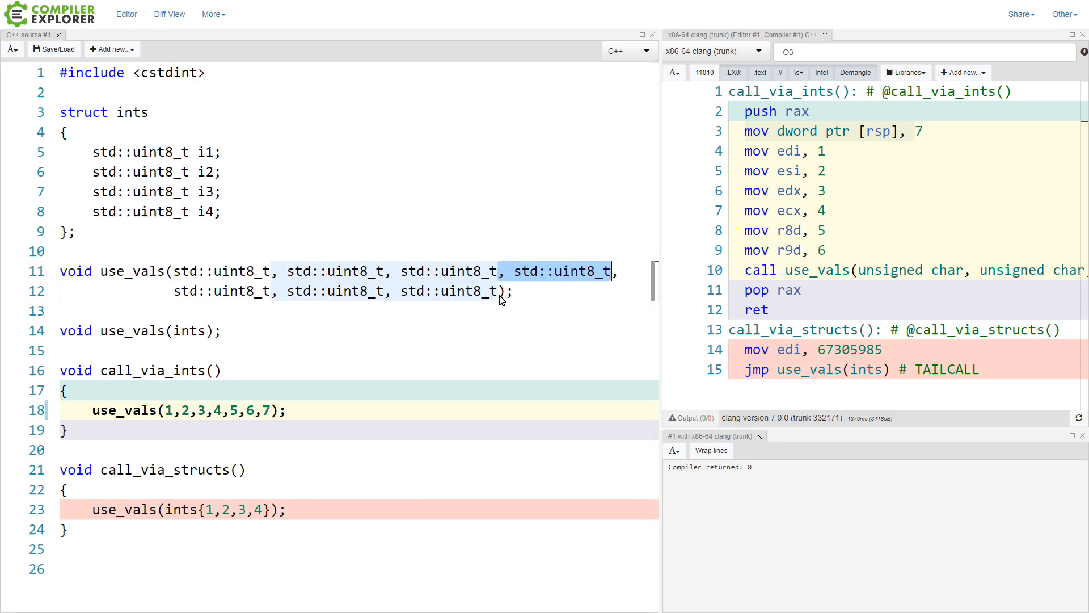
# - Add an eighth std::uint8_t parameter to use_vals and review clang's push instructions
pyautogui.click(501, 291)
pyautogui.write(',8')
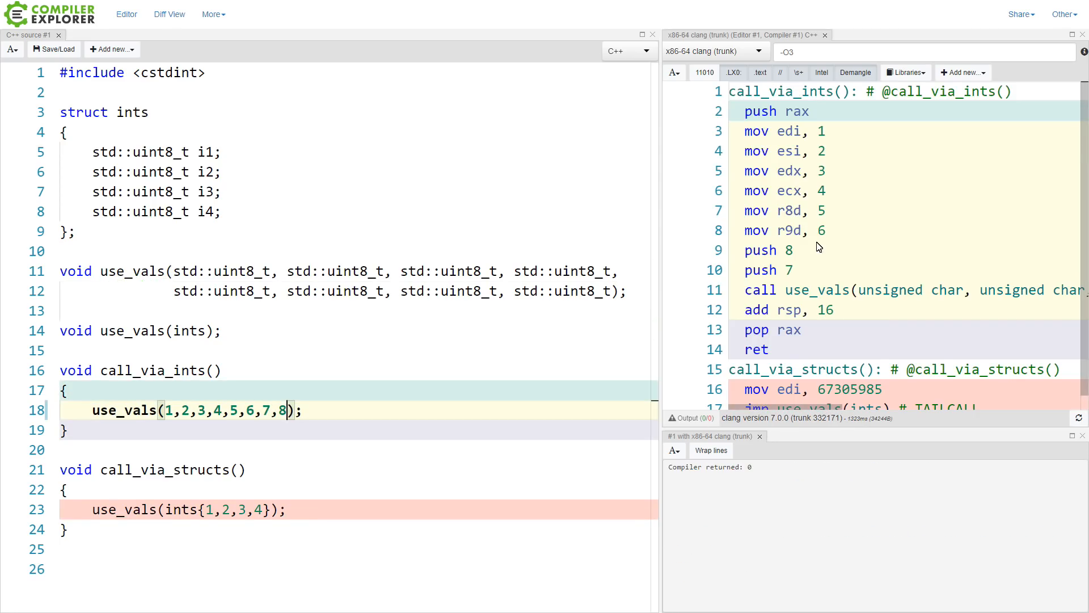
pyautogui.moveTo(792, 271)
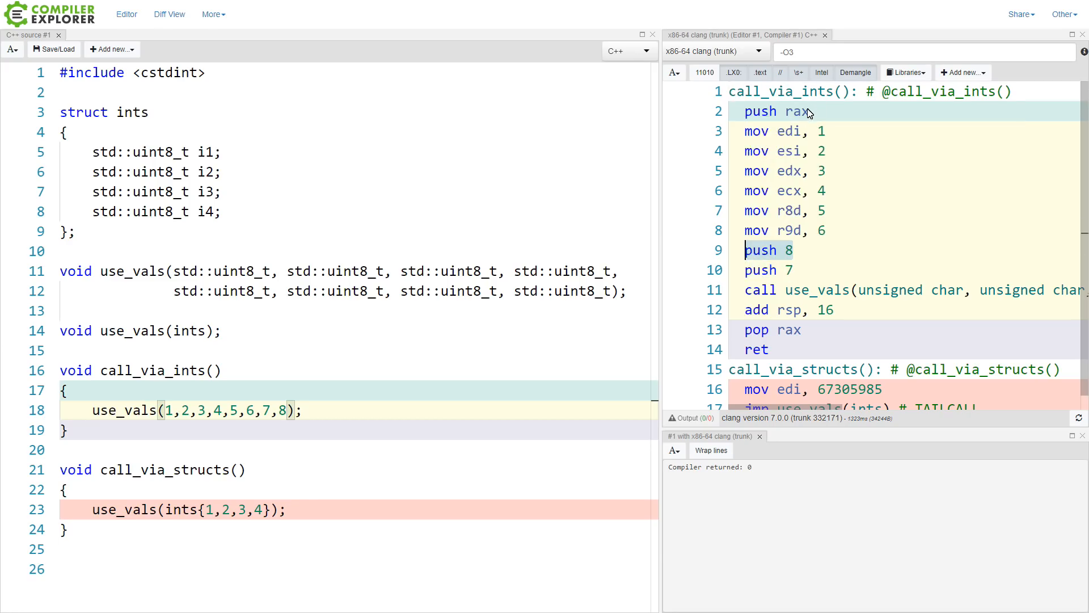
pyautogui.moveTo(760, 111)
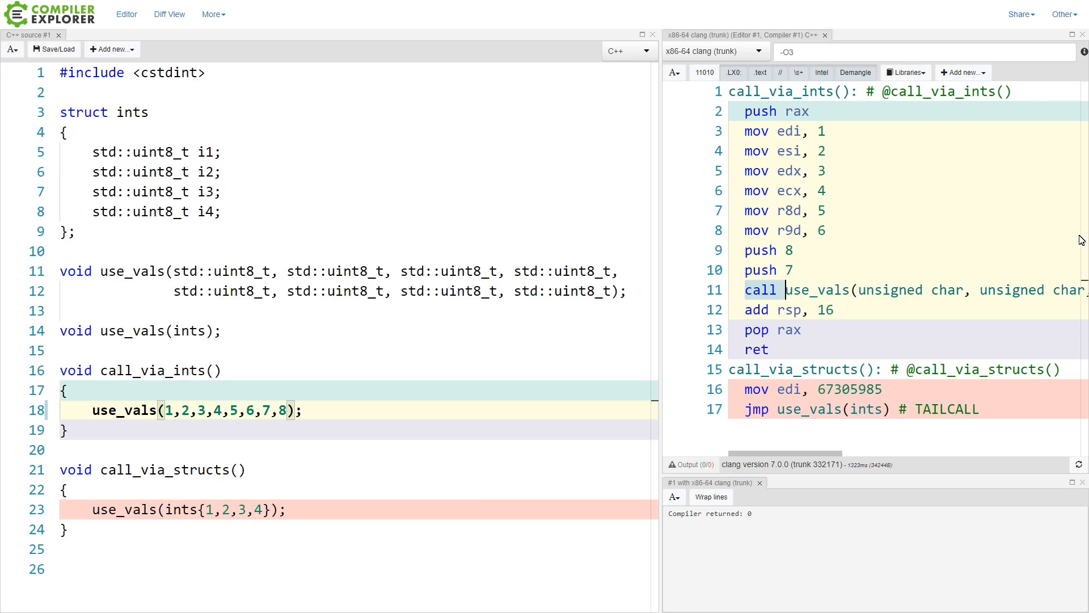
pyautogui.click(771, 350)
pyautogui.write(', ints')
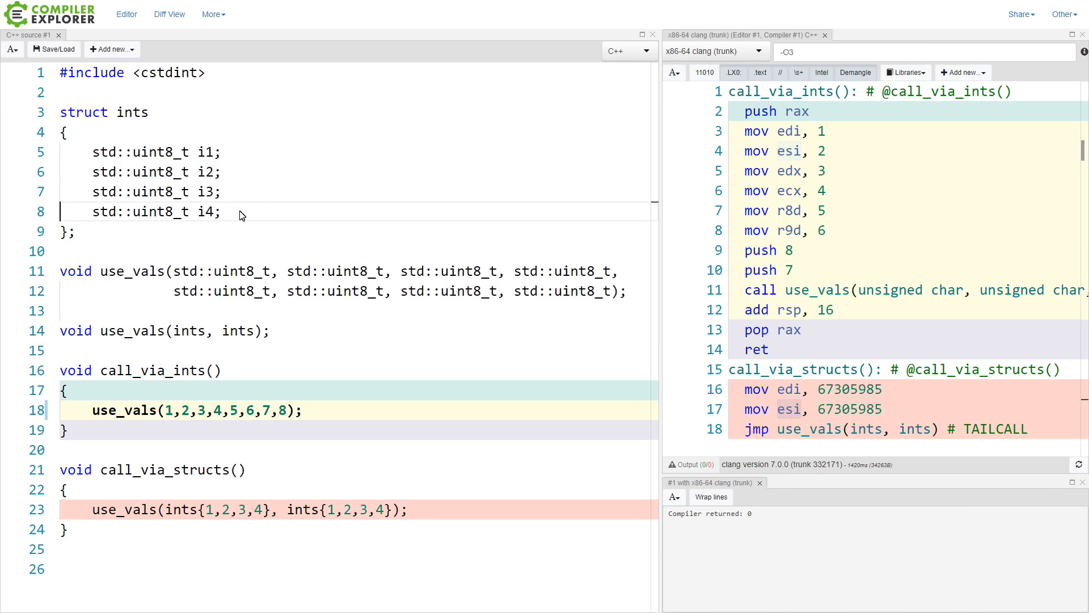
# - Select the four uint8_t members of struct ints to duplicate them
pyautogui.moveTo(91, 151); pyautogui.dragTo(222, 211)
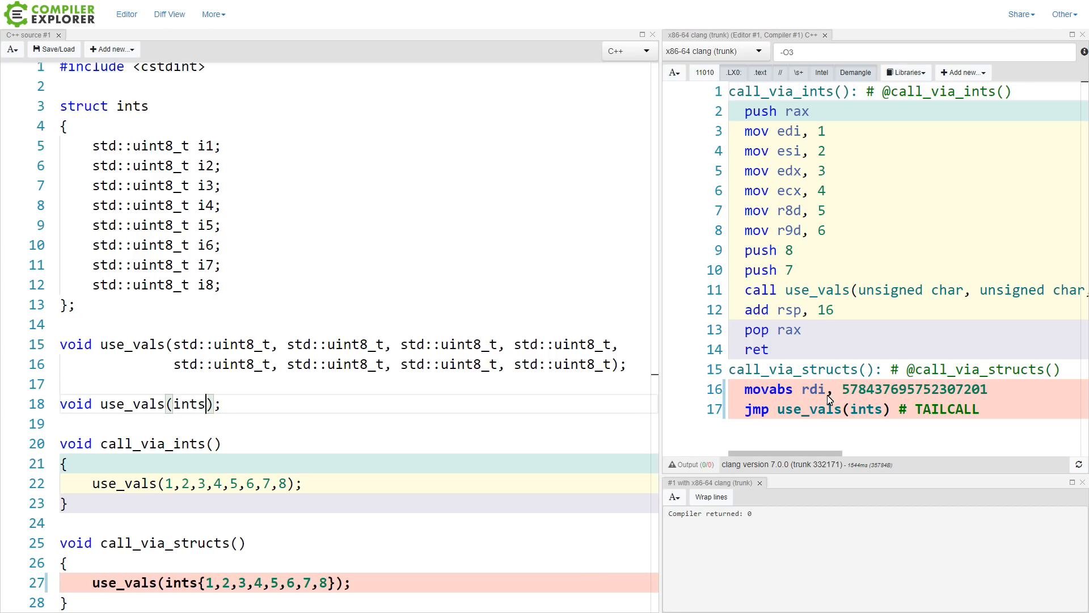
pyautogui.moveTo(990, 406)
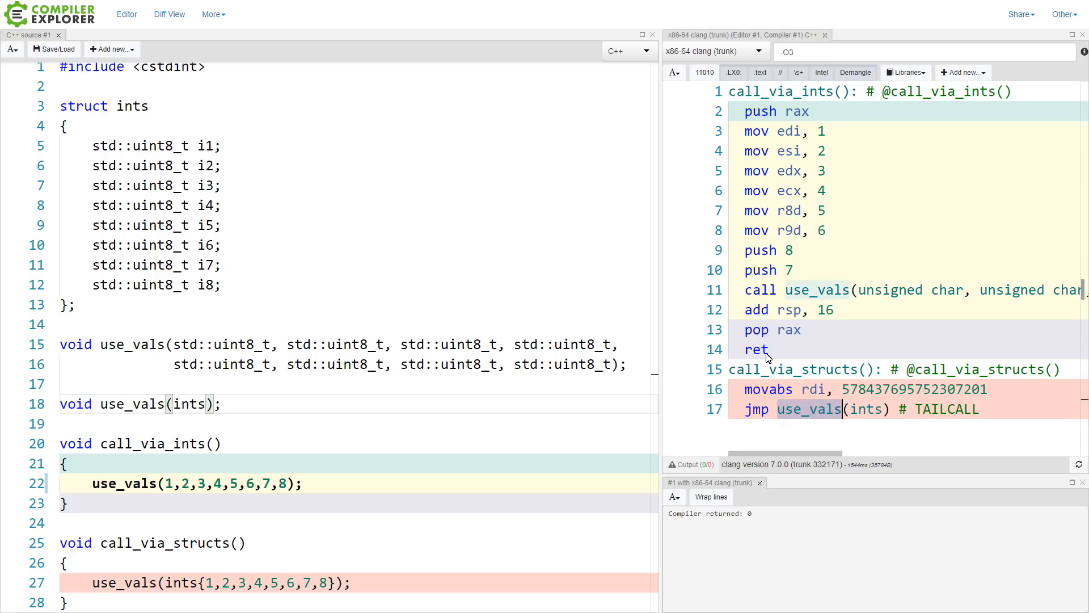
# - Highlight the jmp tail call to use_vals in the eight-member struct version
pyautogui.click(757, 409)
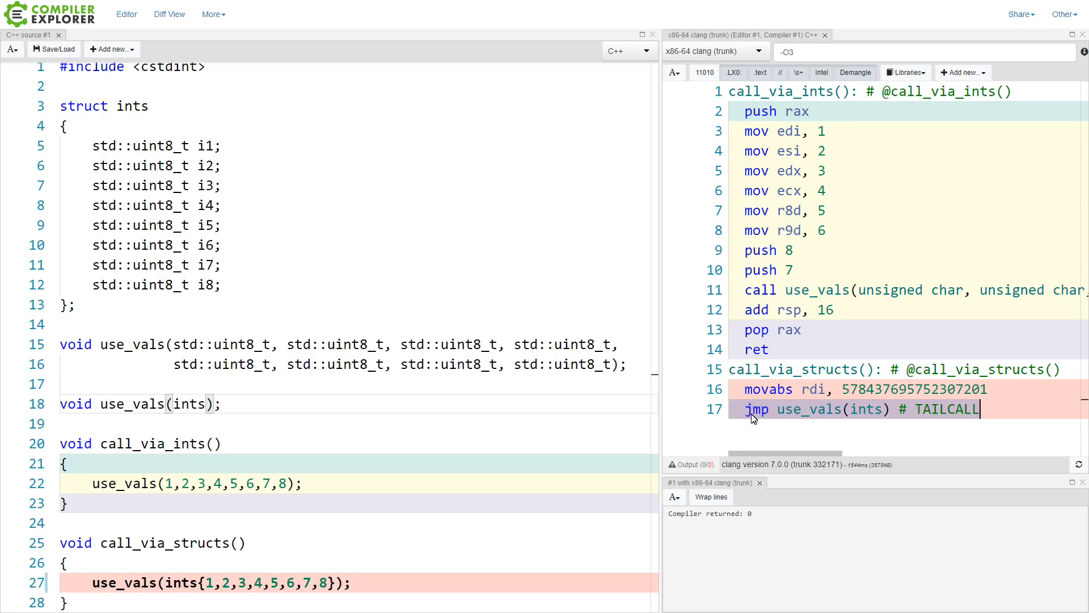
pyautogui.moveTo(756, 409)
pyautogui.write(' {')
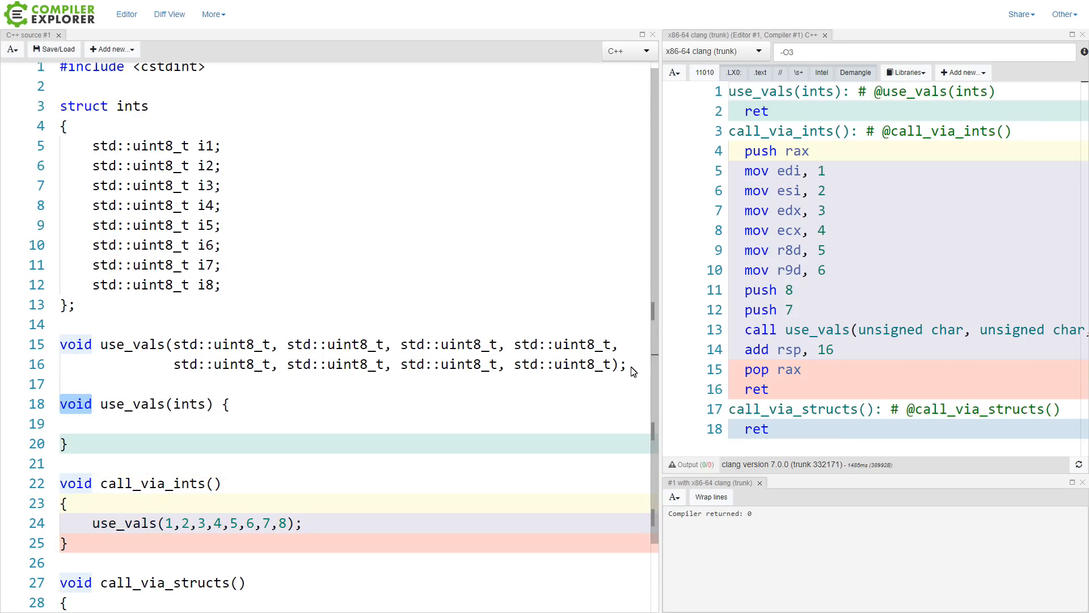
# - Make use_vals(ints ints) return std::uint8_t computed as ints.i1 + ints.i2 + ints.i3
pyautogui.write('st')
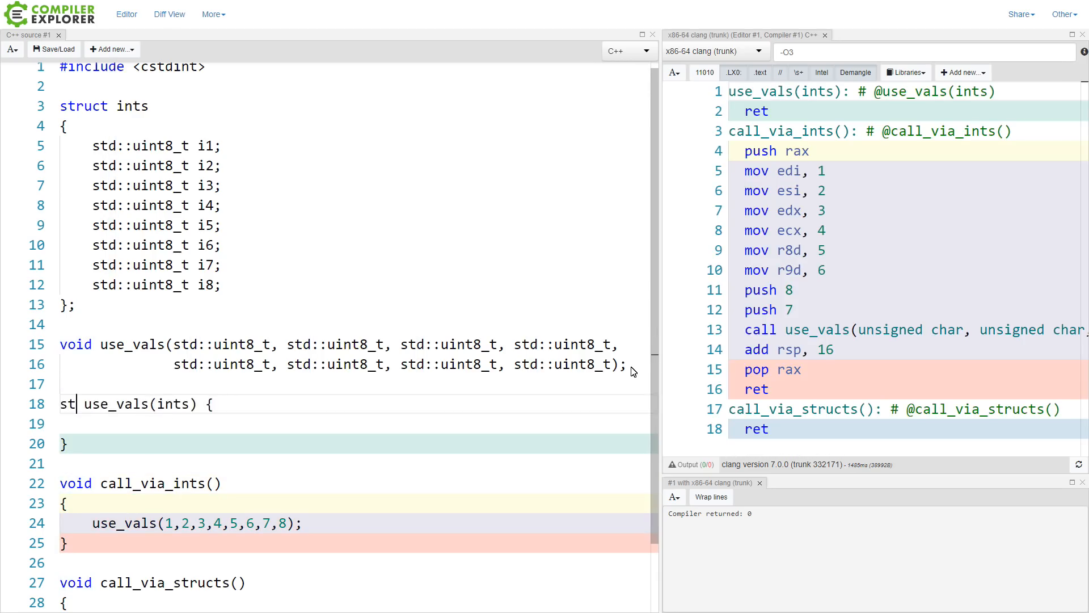
pyautogui.write('d::uint8_t')
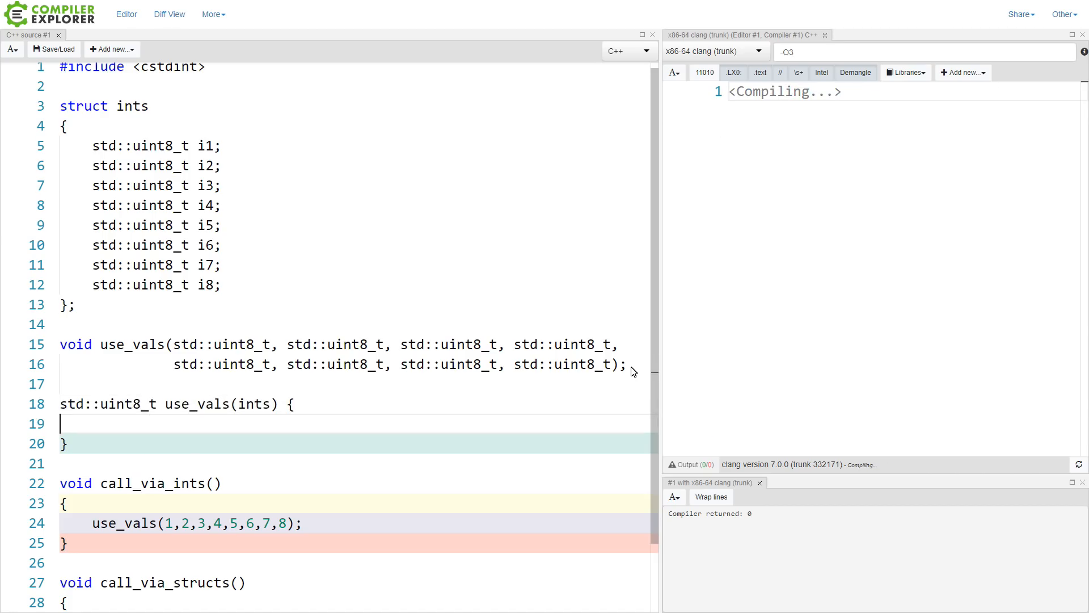
pyautogui.write('return ints')
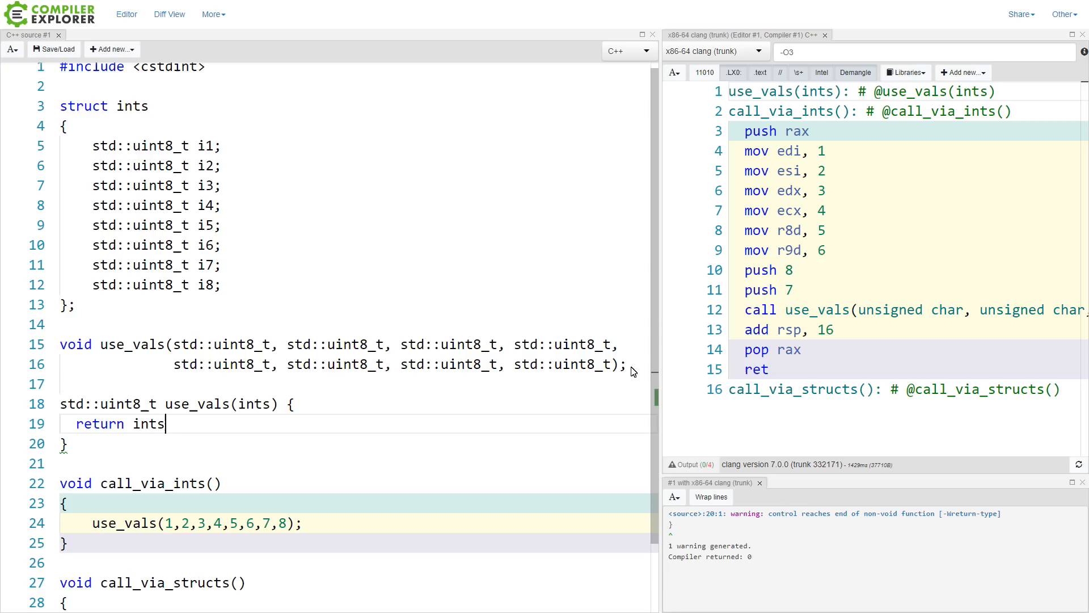
pyautogui.write('.i1 + ints.i2 + ints.i3')
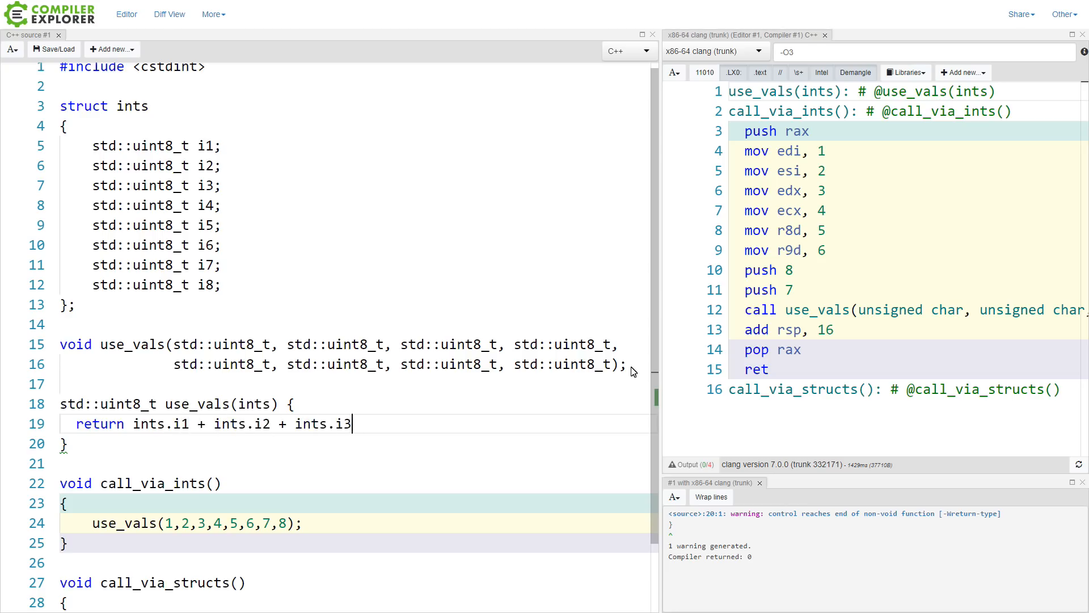
pyautogui.write('int')
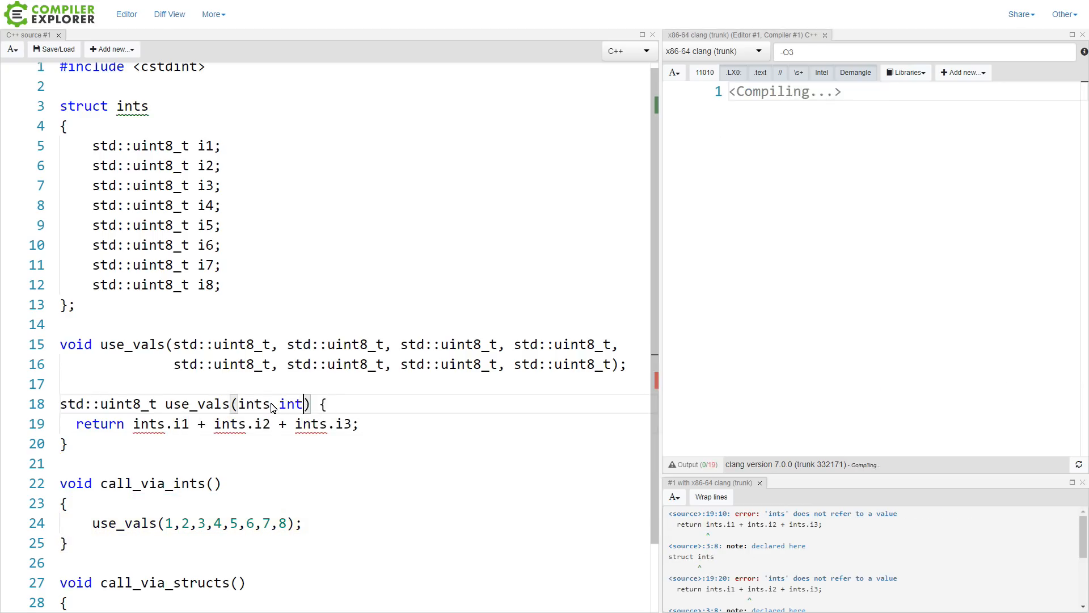
pyautogui.write('s')
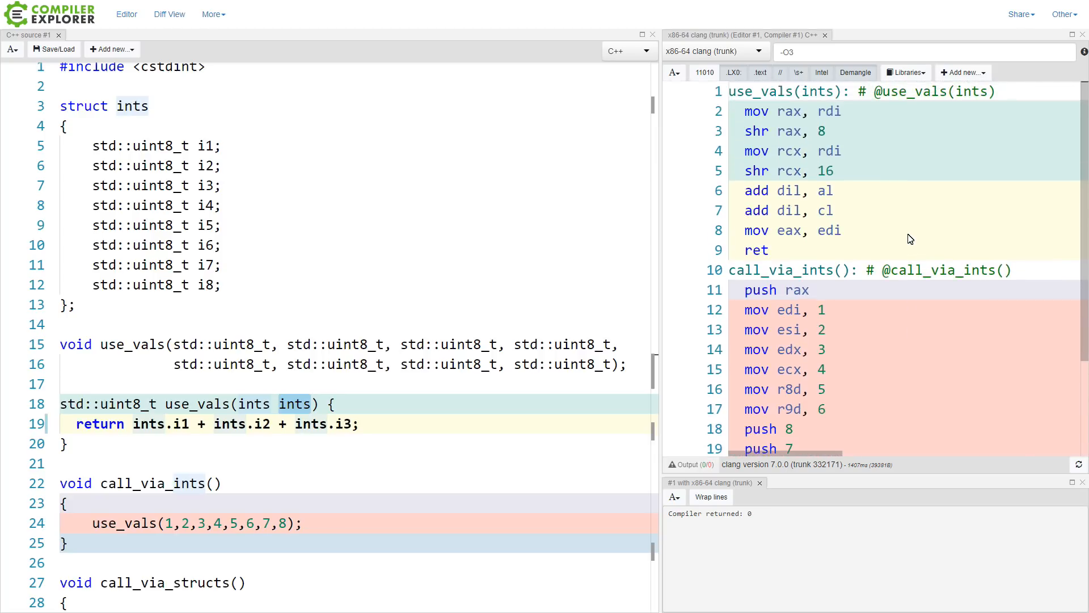
# - Scroll through clang's output and highlight a word in the call_via_structs assembly
pyautogui.scroll(-3)
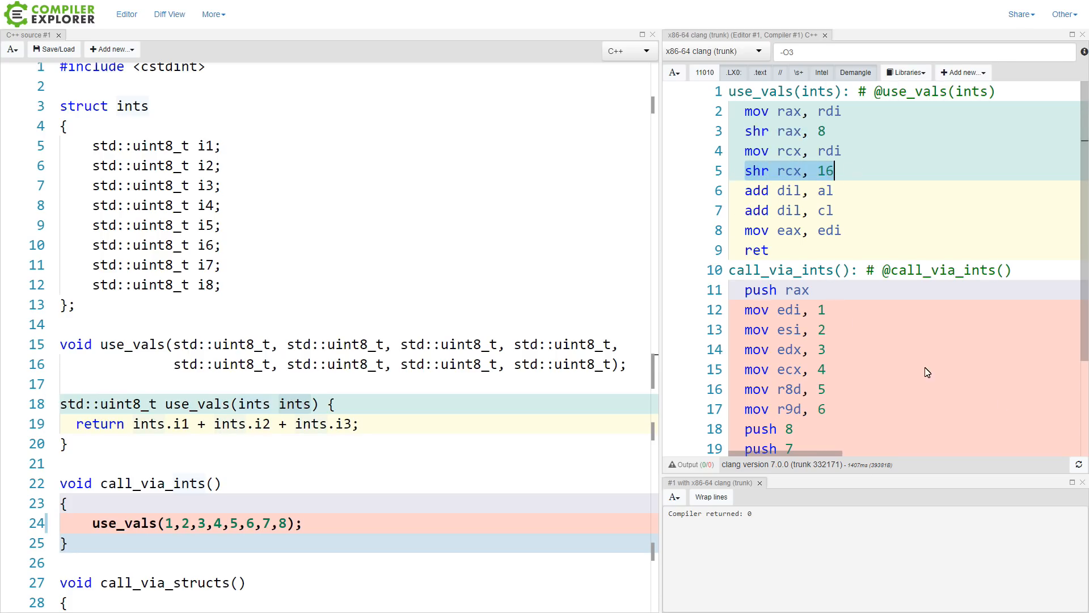
pyautogui.scroll(-3)
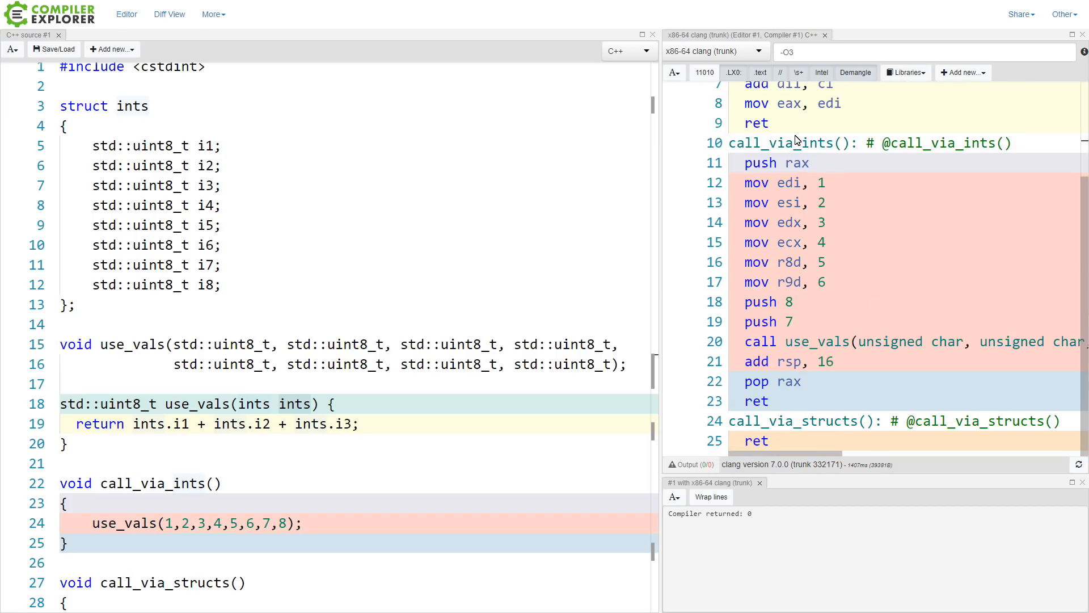
pyautogui.moveTo(754, 423)
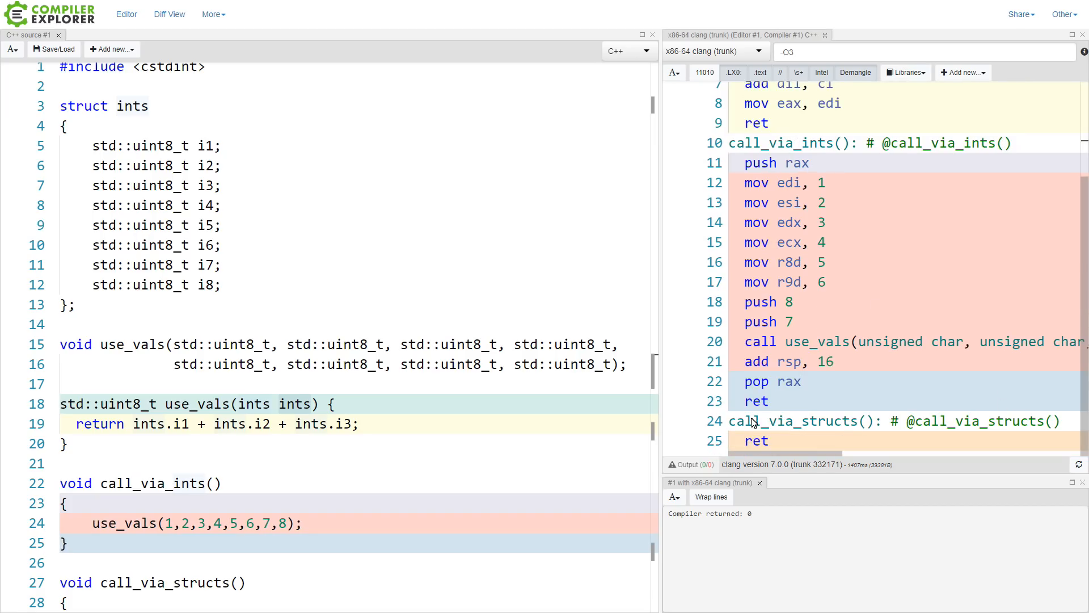
pyautogui.doubleClick(793, 421)
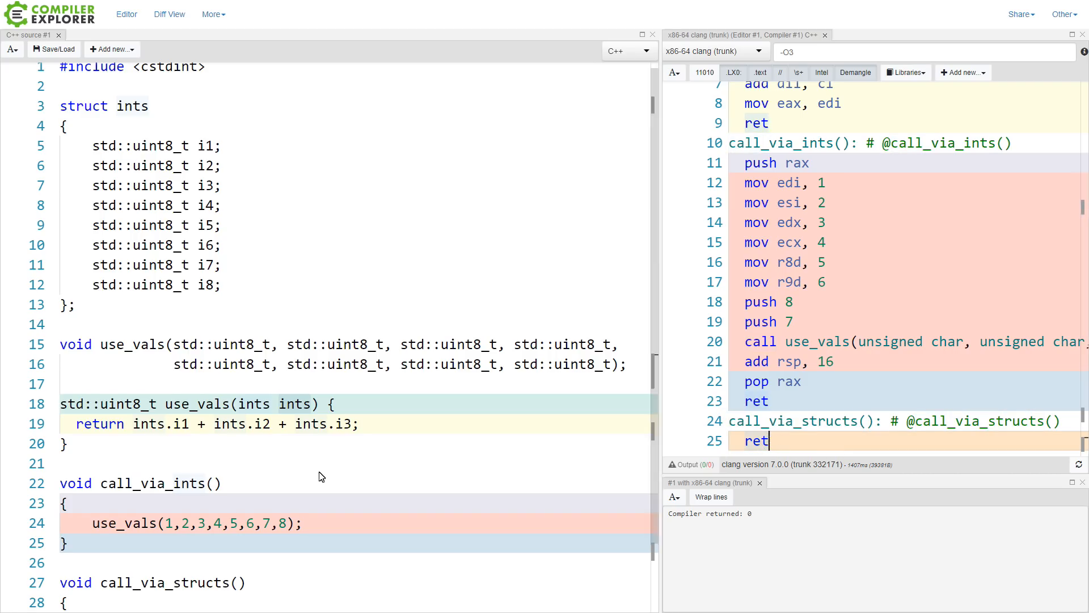
pyautogui.scroll(-3)
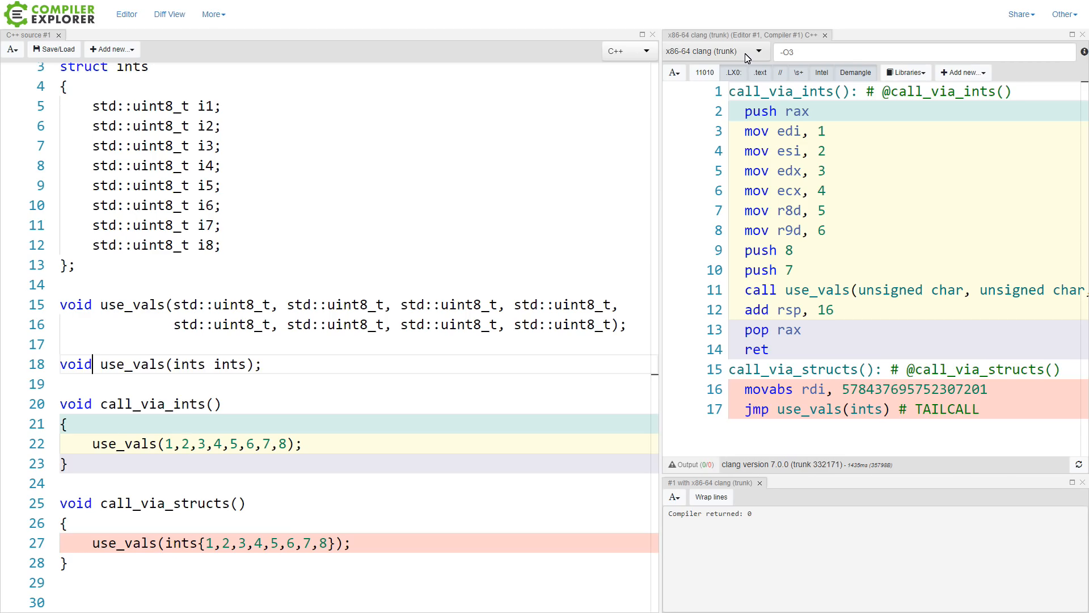
# - Switch the compiler to ARM gcc 7.2.1 (none) by searching for arm
pyautogui.click(709, 50)
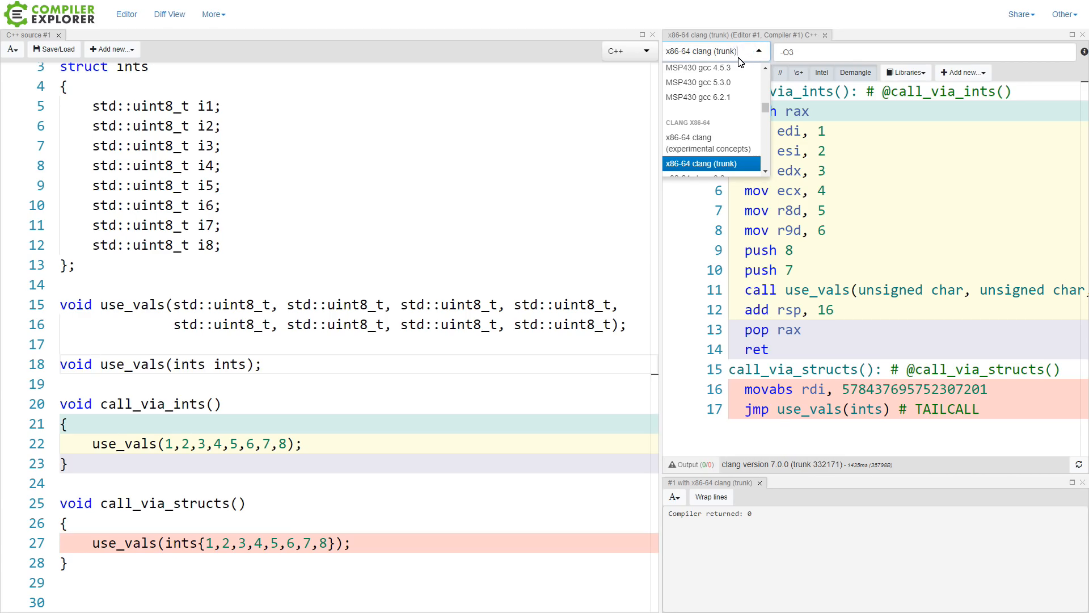
pyautogui.write('arm')
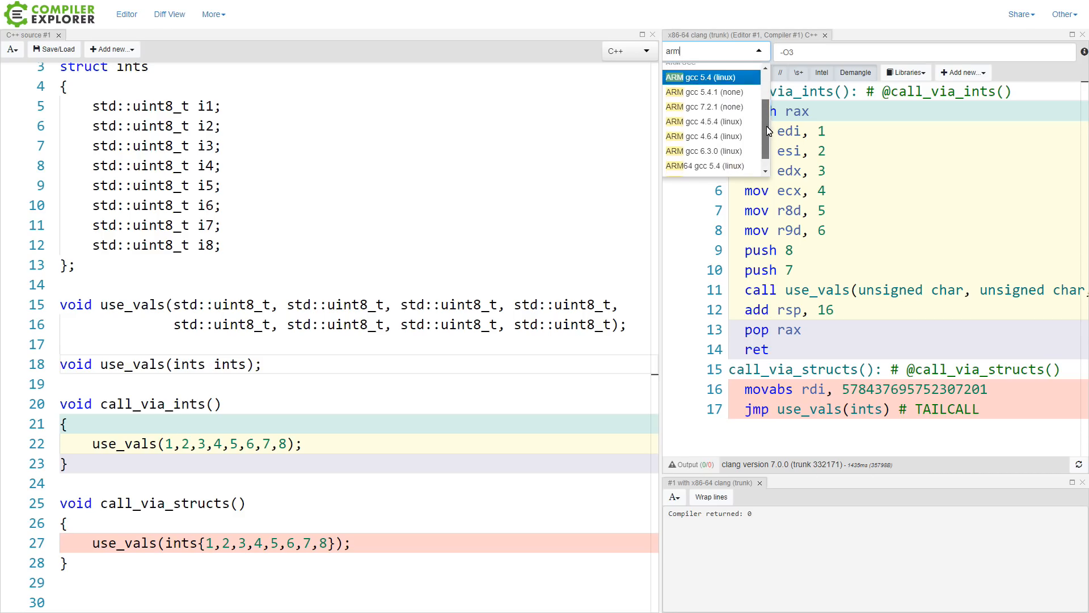
pyautogui.click(703, 106)
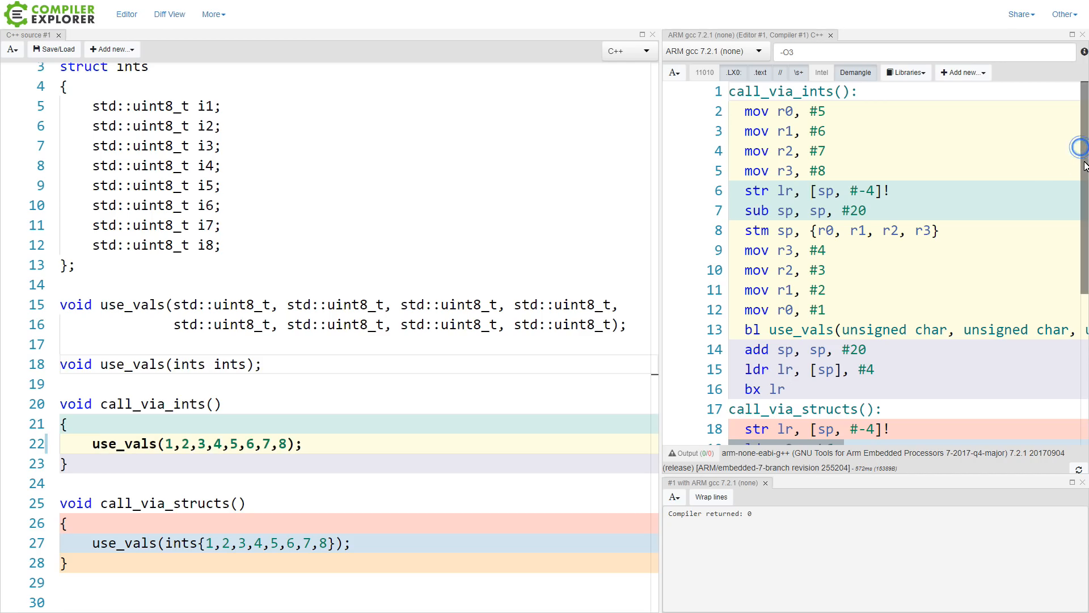
pyautogui.moveTo(893, 161)
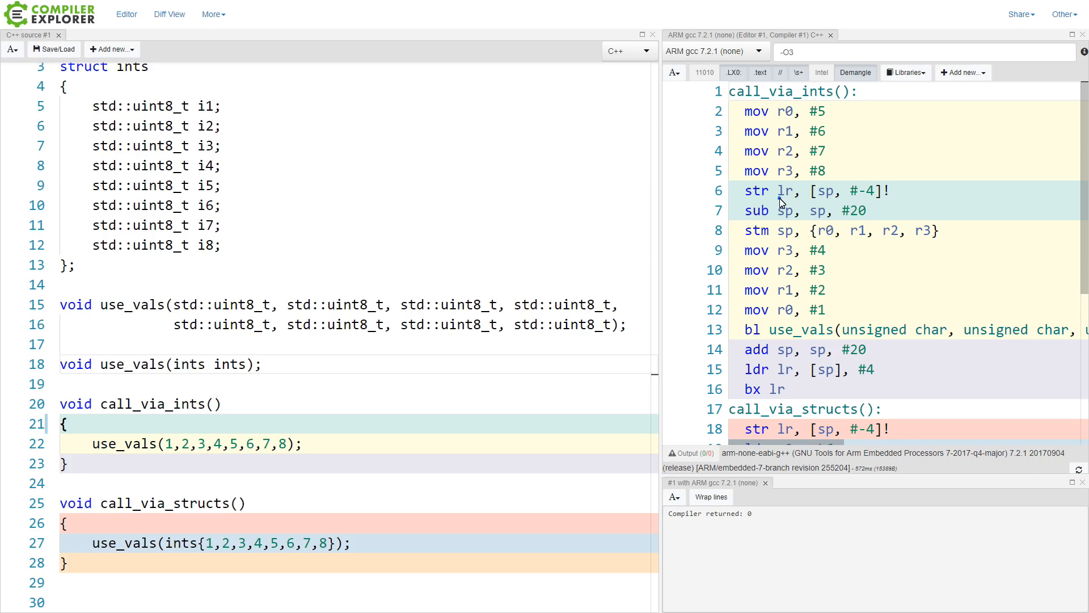
pyautogui.doubleClick(830, 191)
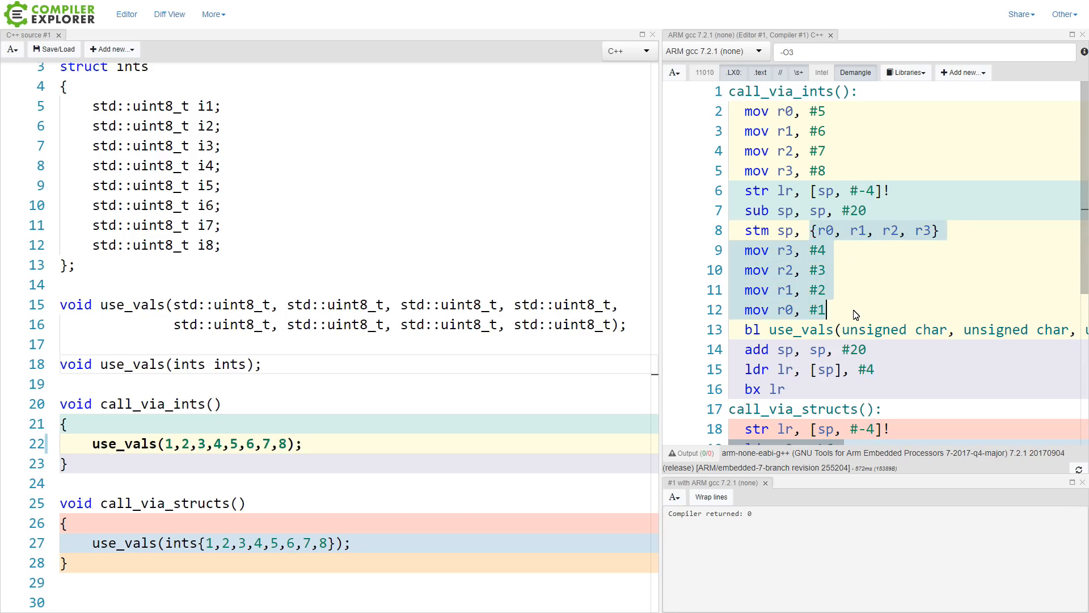
pyautogui.moveTo(818, 340)
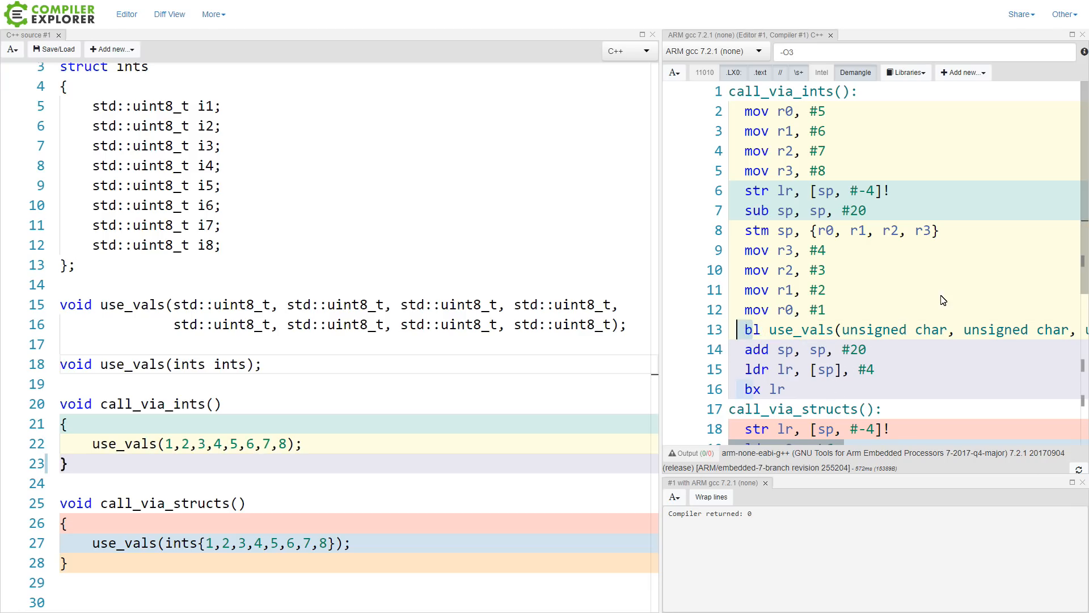
pyautogui.scroll(-3)
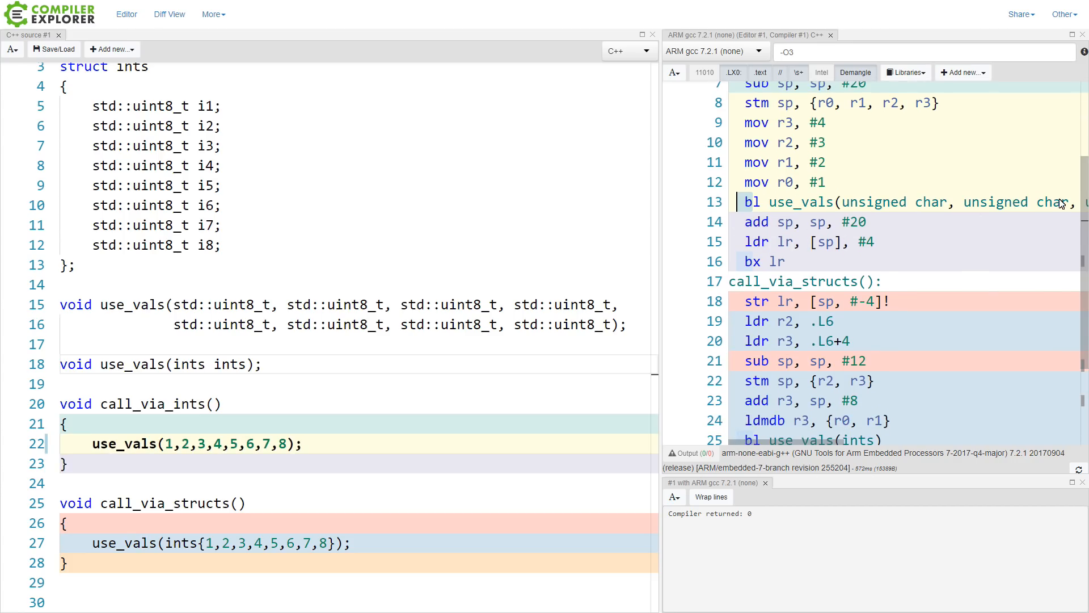
pyautogui.scroll(-3)
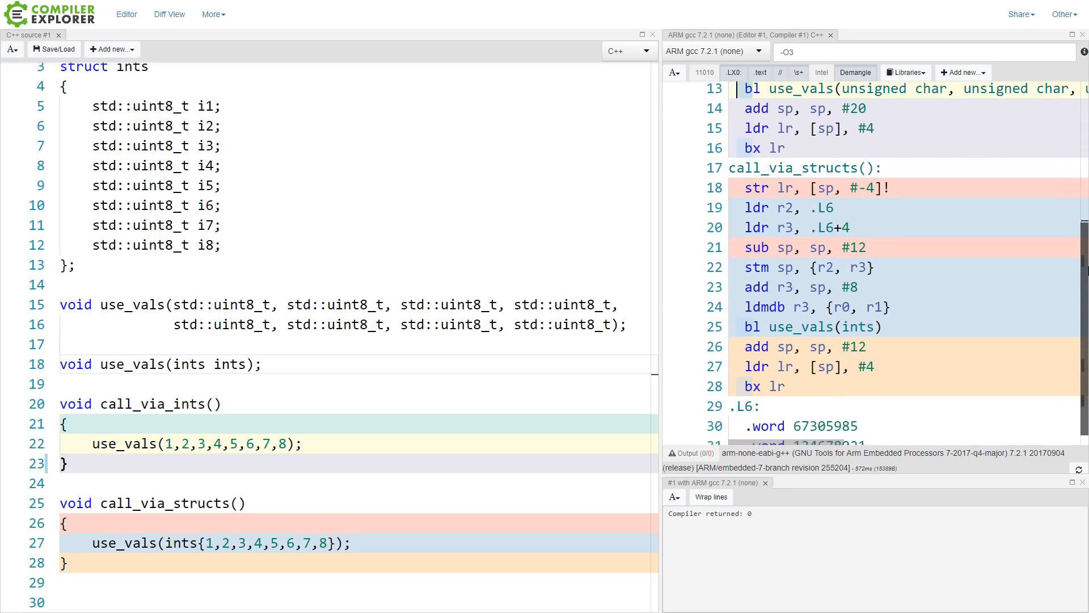
pyautogui.scroll(-3)
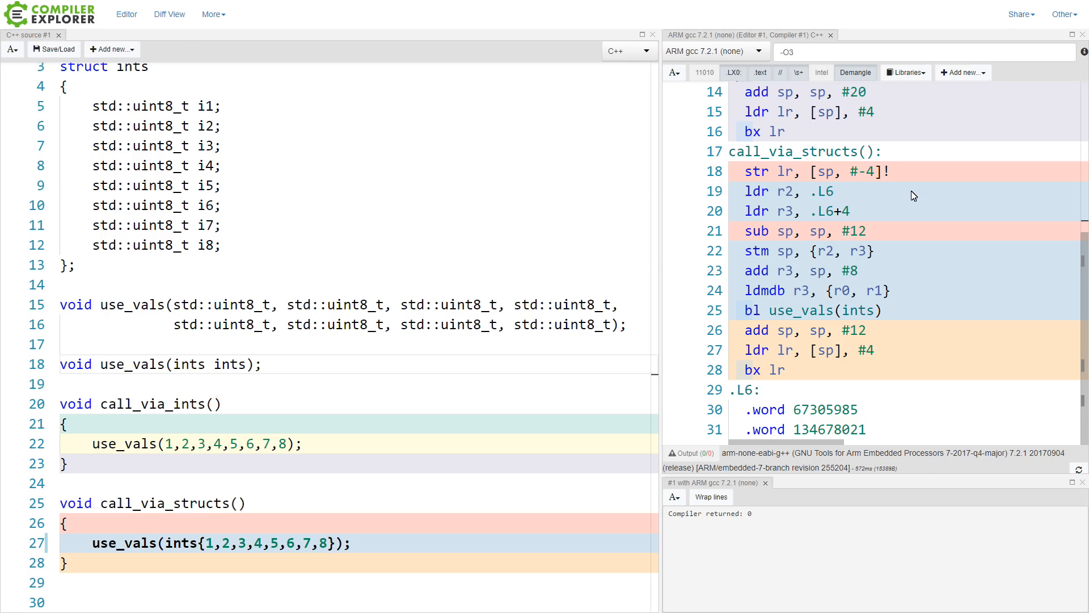
pyautogui.moveTo(782, 301)
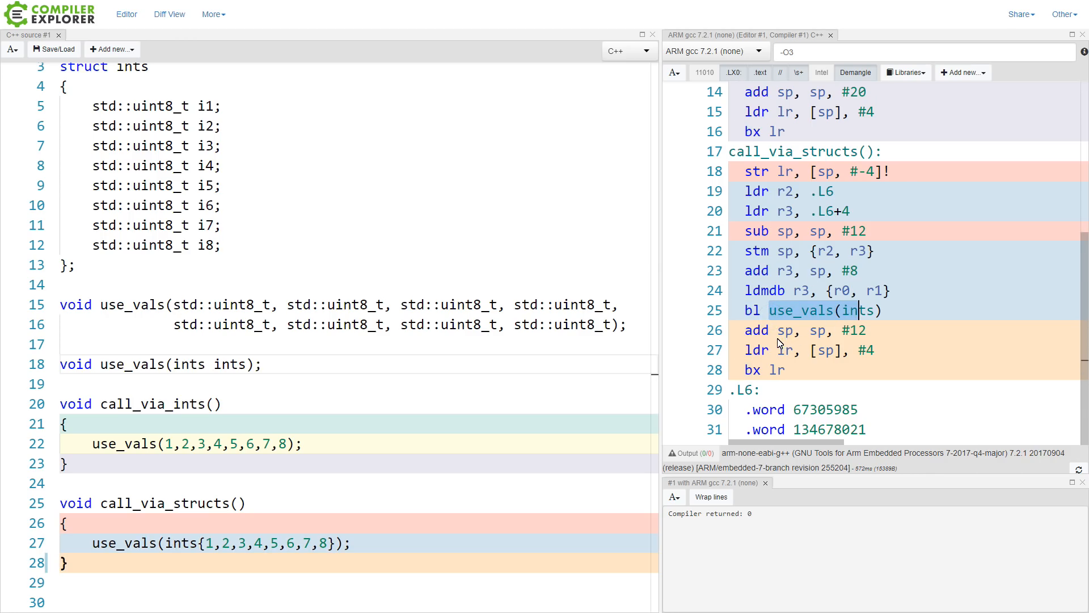
pyautogui.moveTo(832, 346)
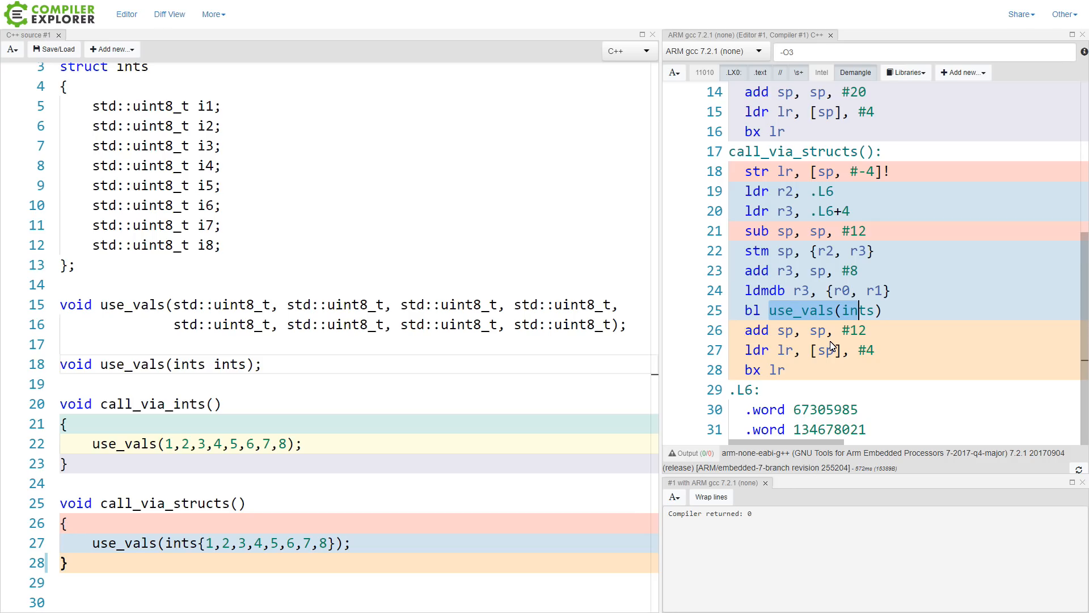